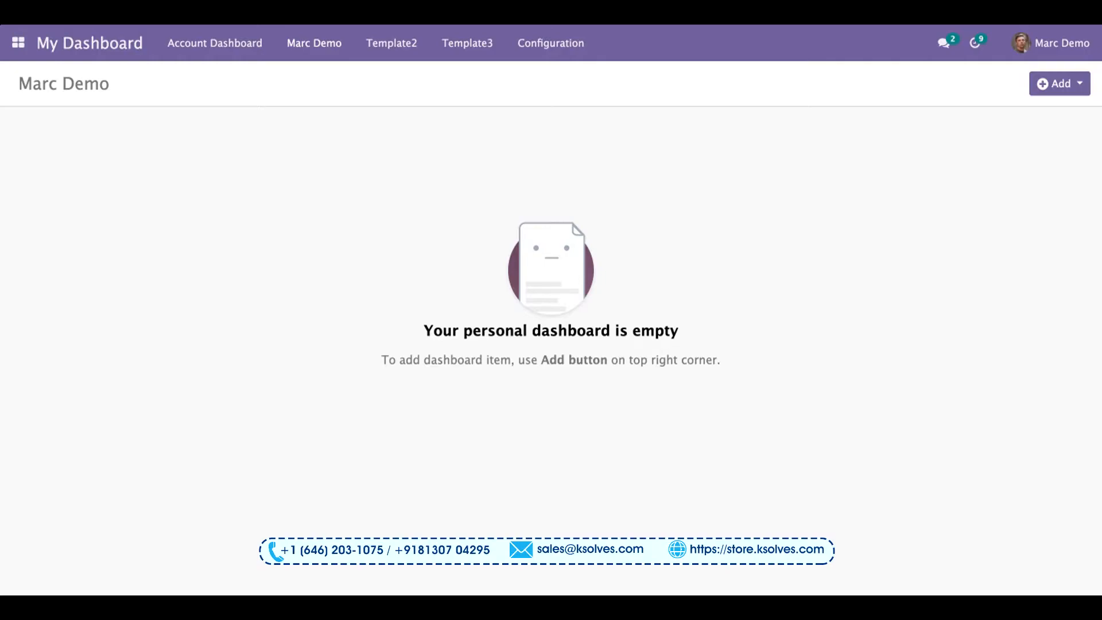
mouse_move(1075, 373)
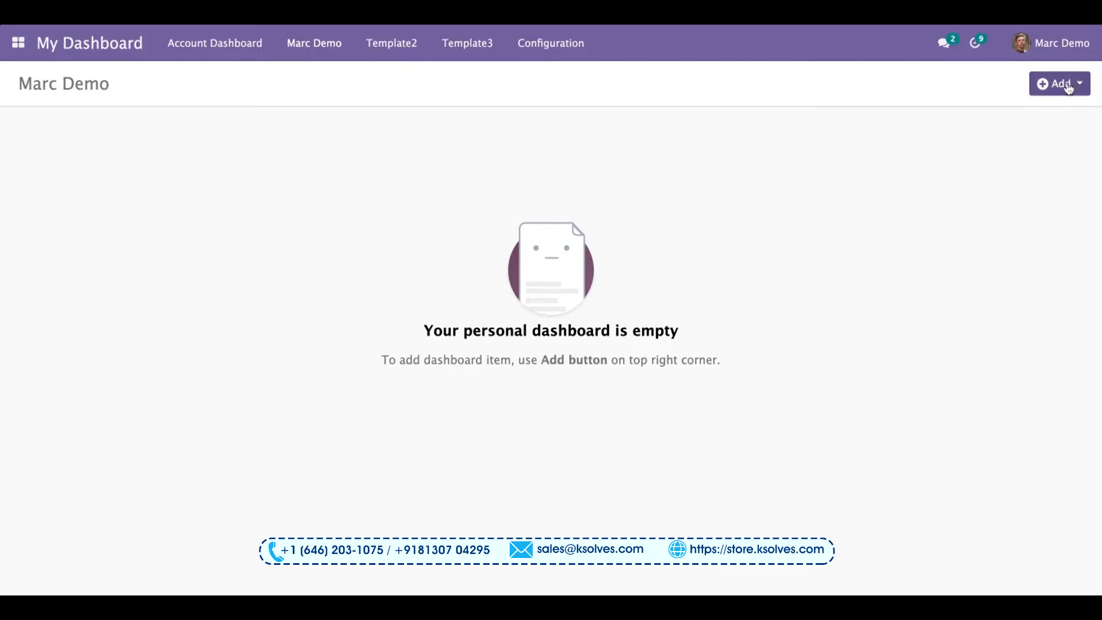
Step: Create a new To Do dashboard item named 'Marc's Task for the day'
click(1059, 82)
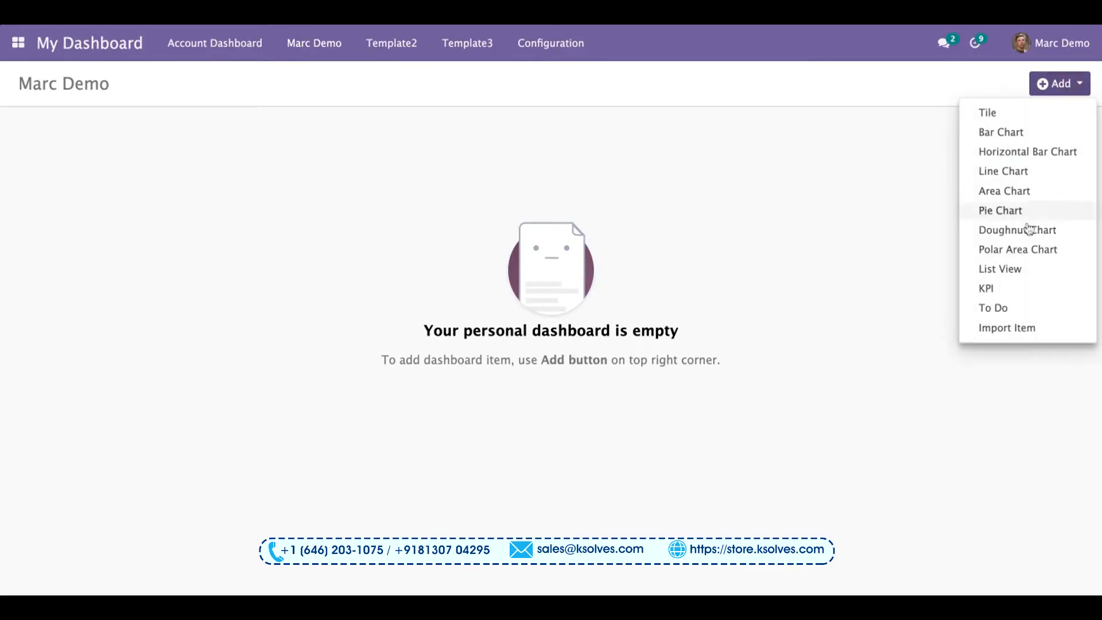
click(993, 307)
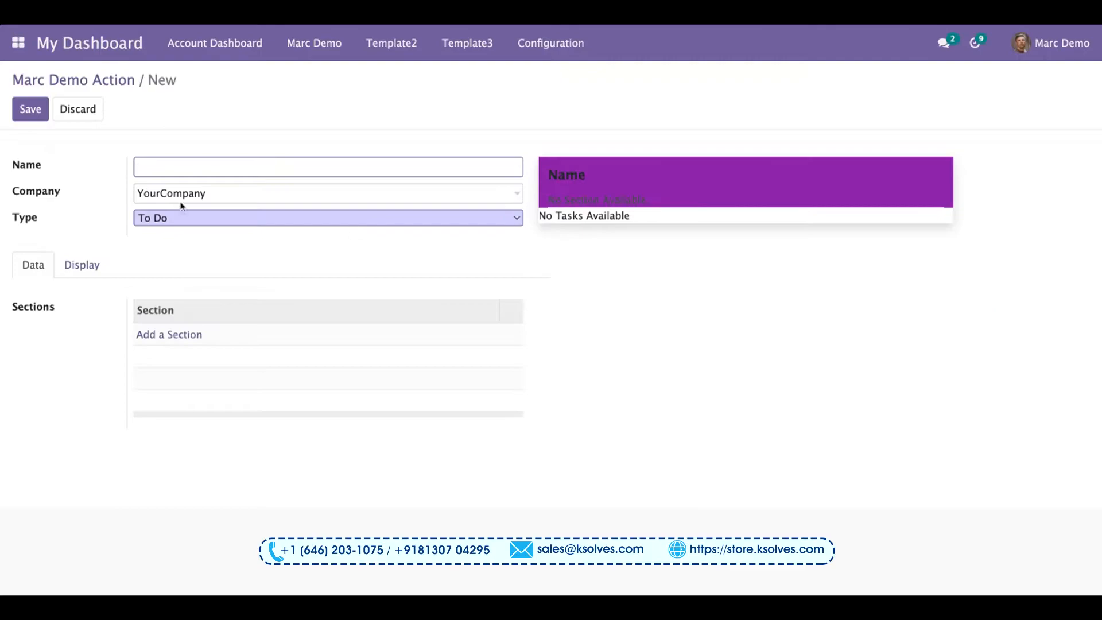
mouse_move(169, 162)
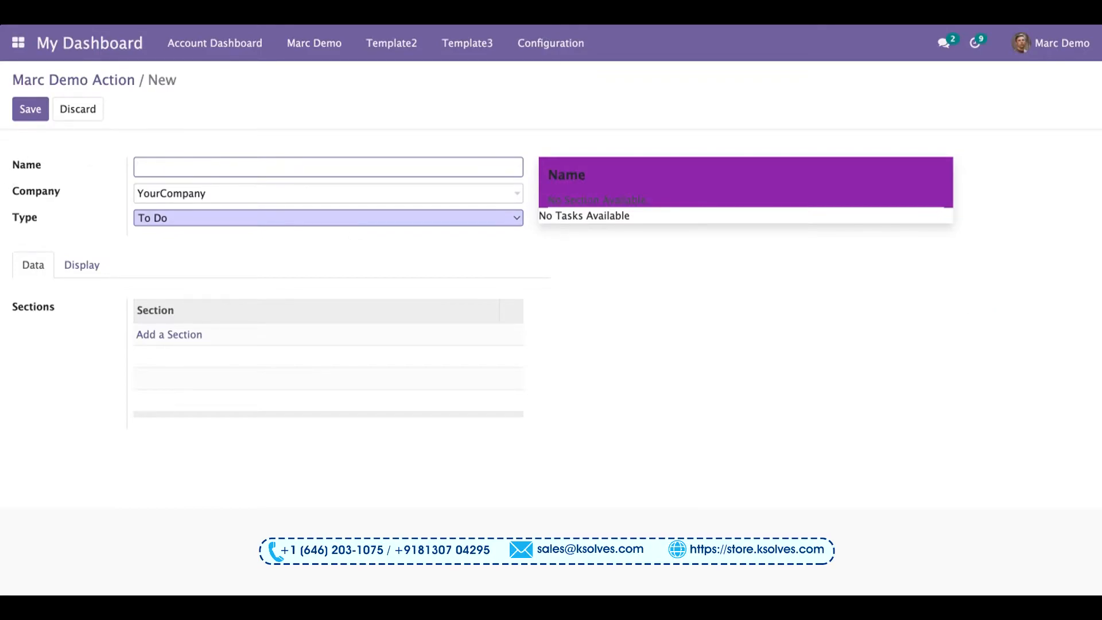
text(Mar)
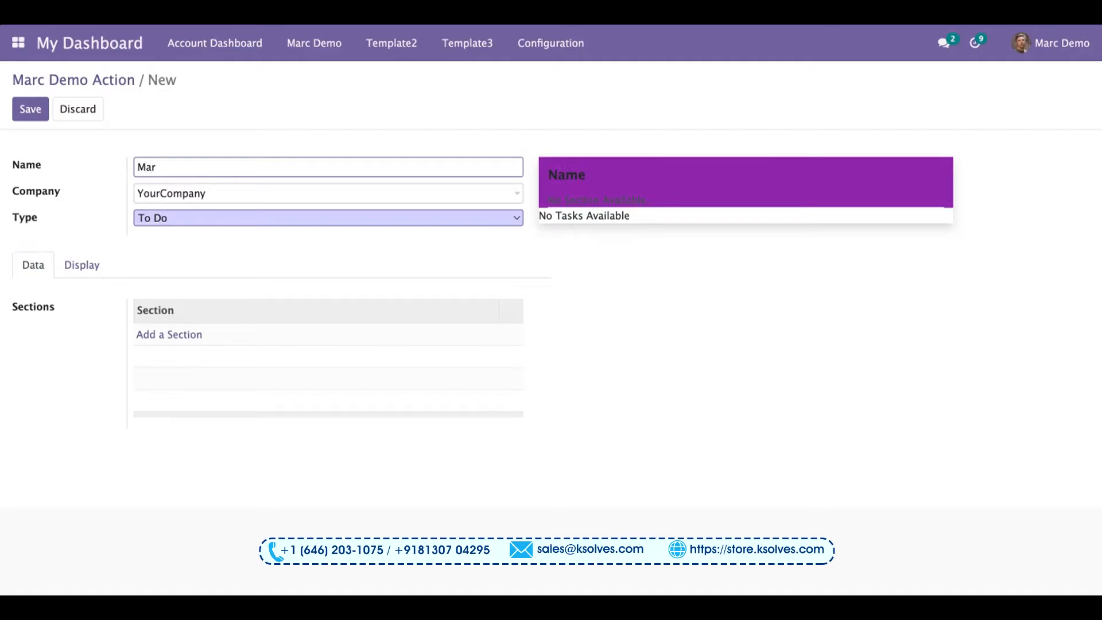
text(c)
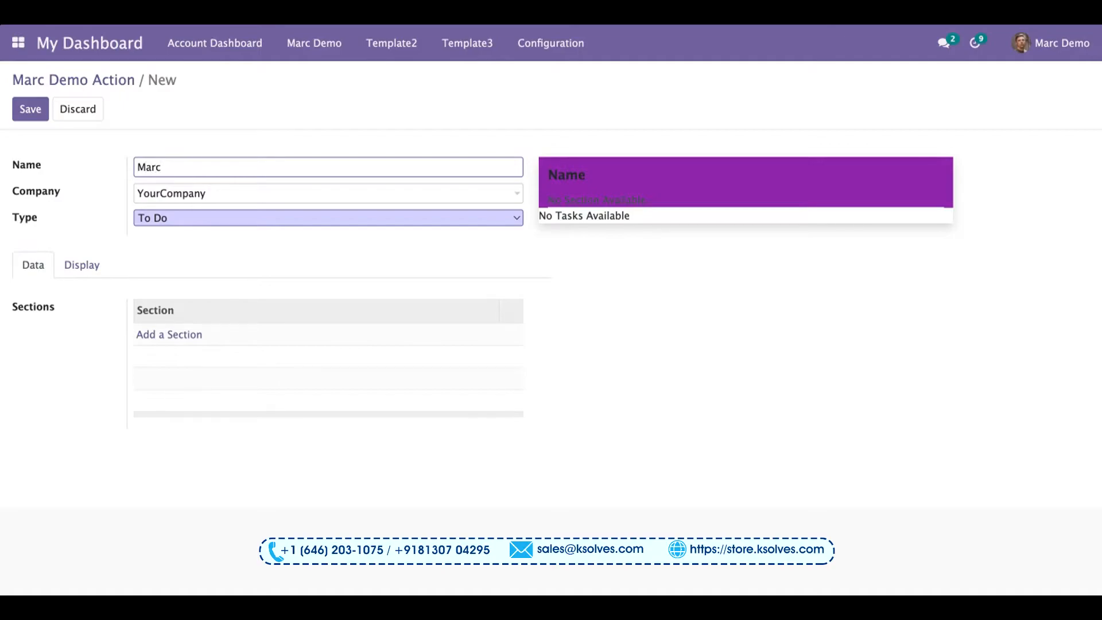
text('s Task)
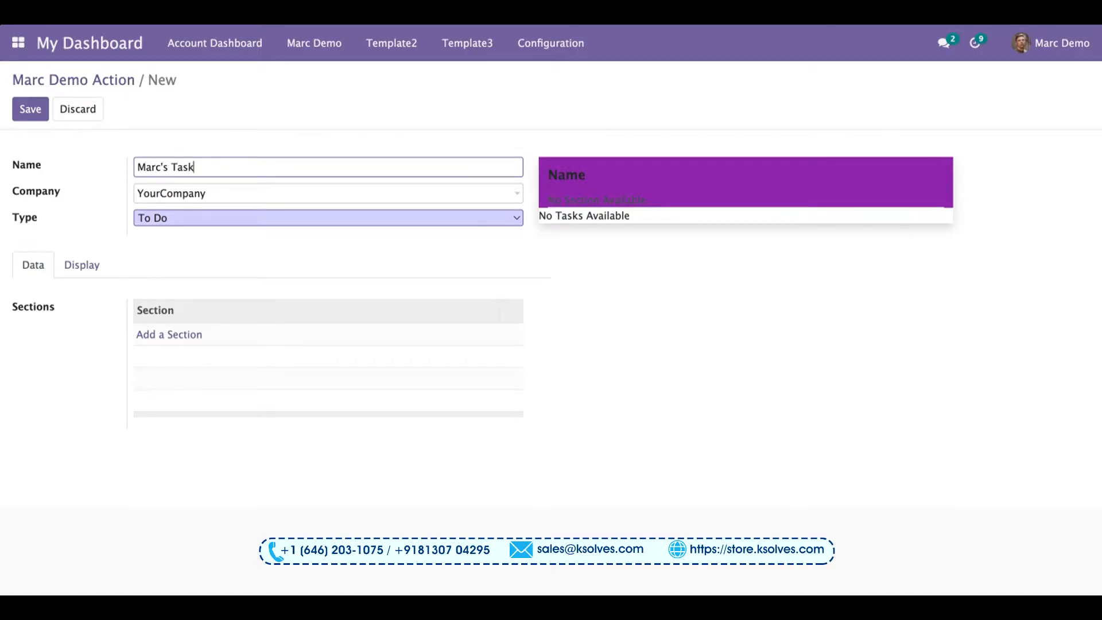
text(for the day)
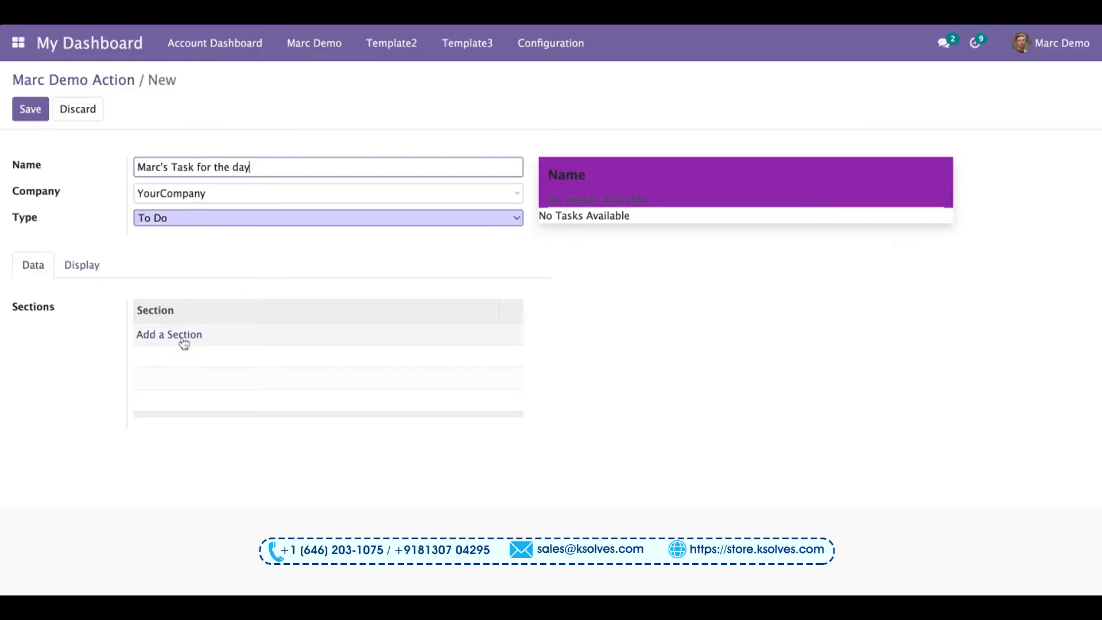
Step: Add a section titled 'Tasks for the day' to the To Do item
click(169, 334)
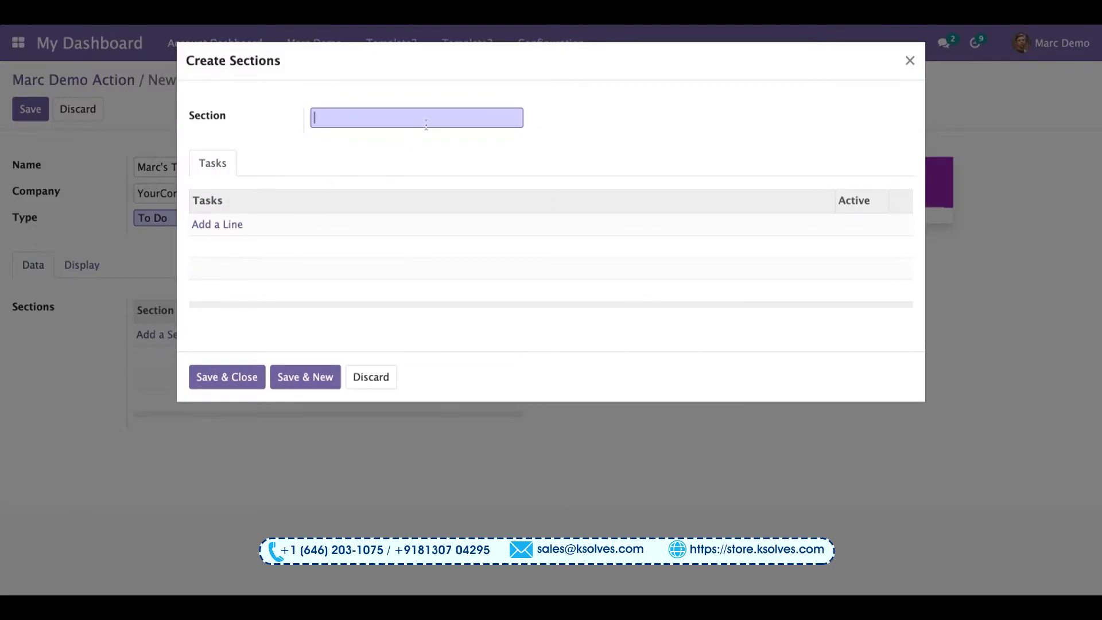
text(Task)
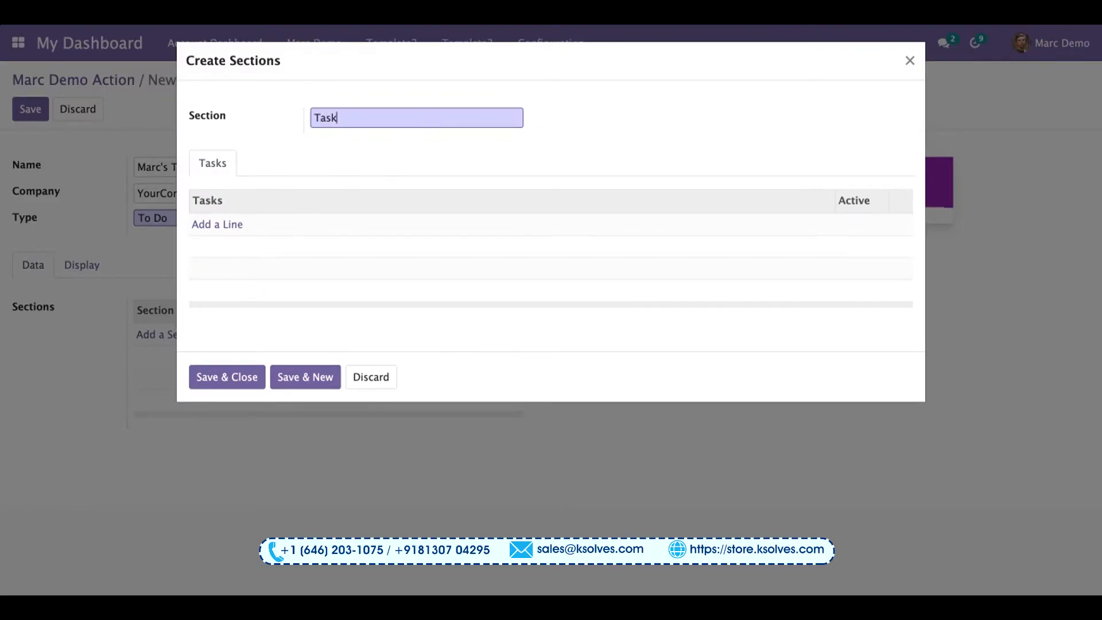
text(s for the day)
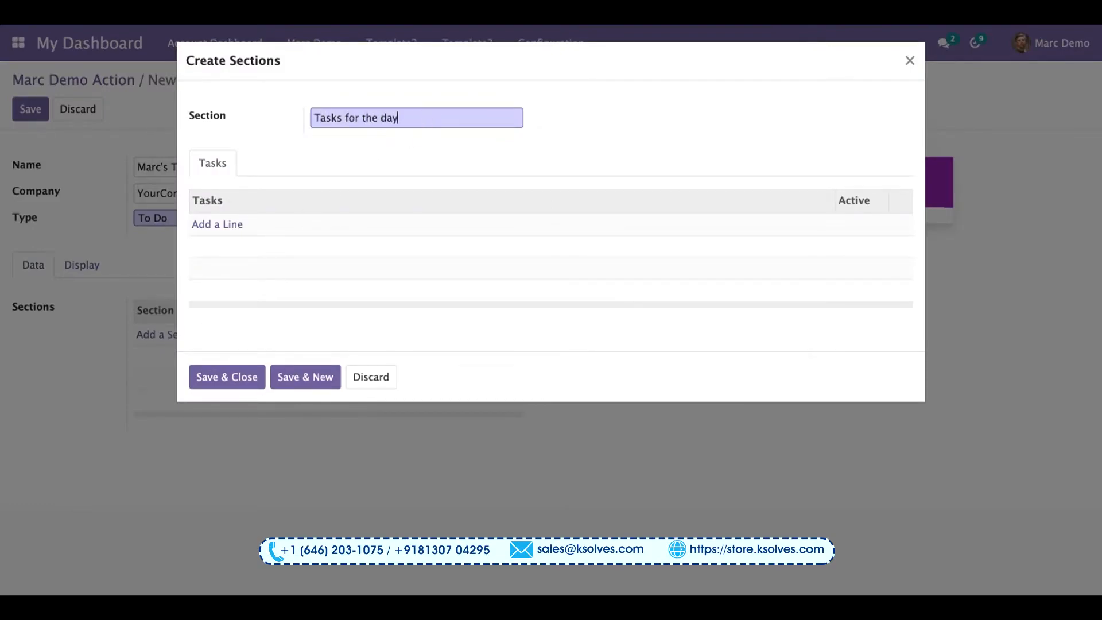
Step: Add the tasks Leads Distribution, Training and Auditing to the section and save it
click(217, 224)
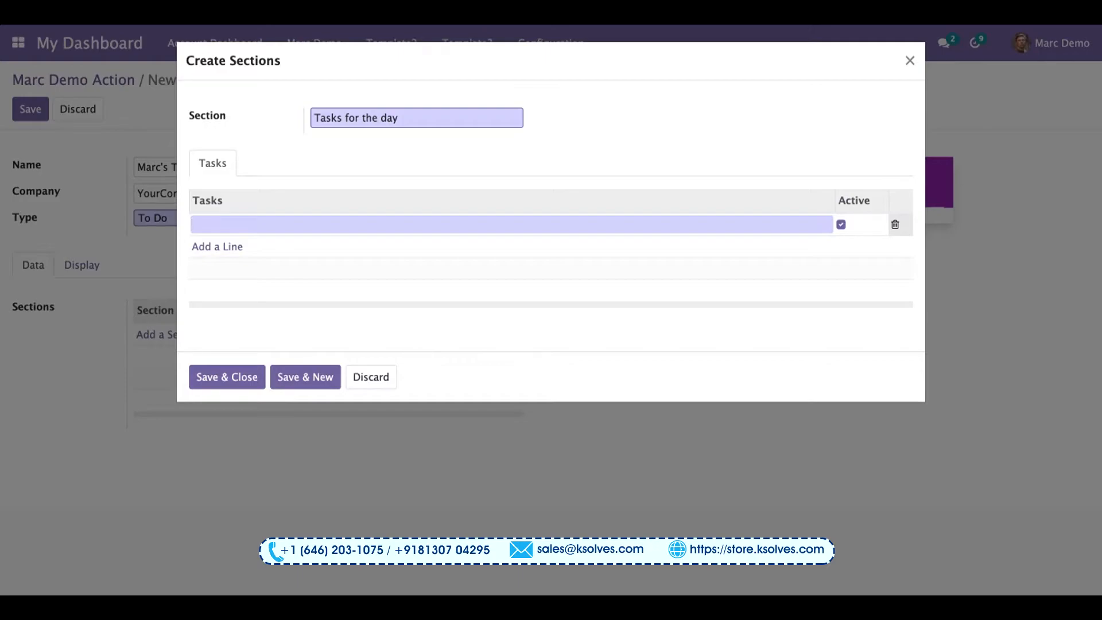
text(Leads)
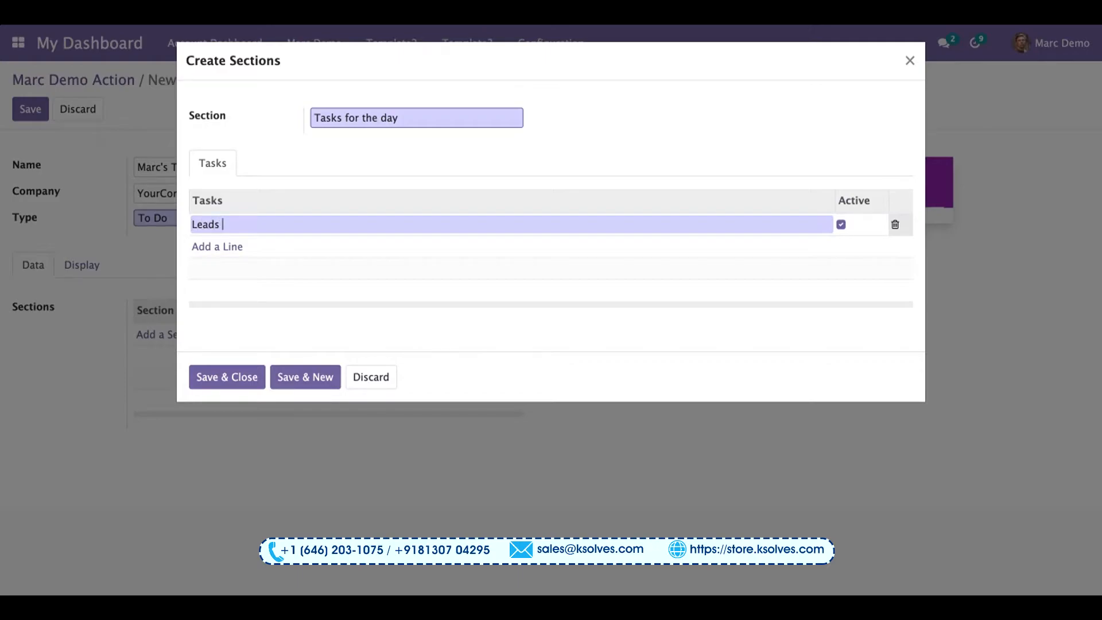
text(Distri)
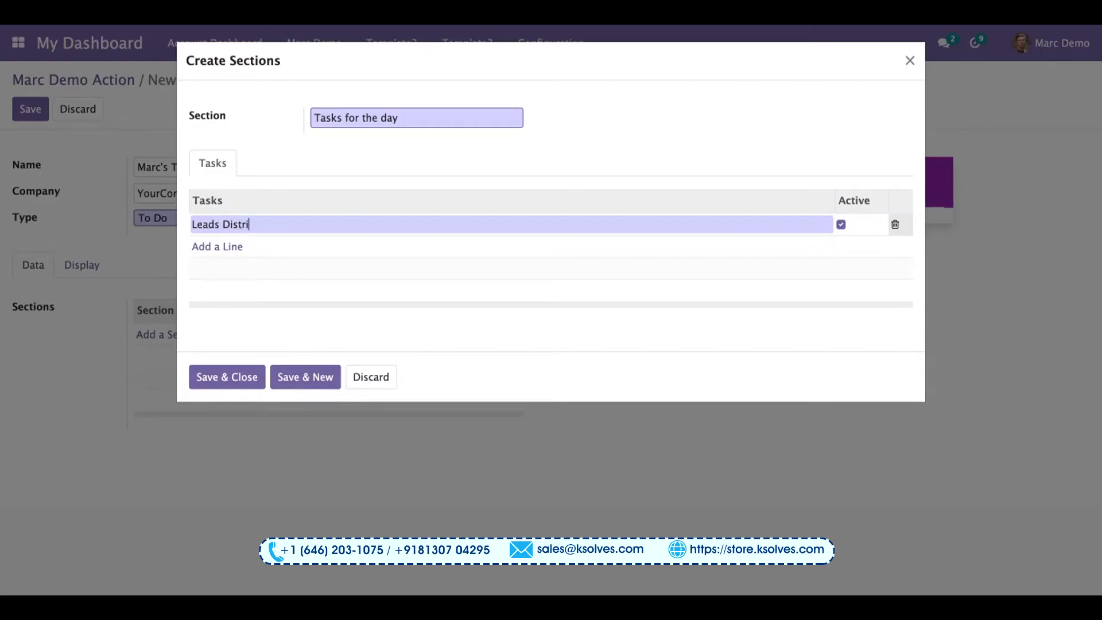
text(bution)
text(Tr)
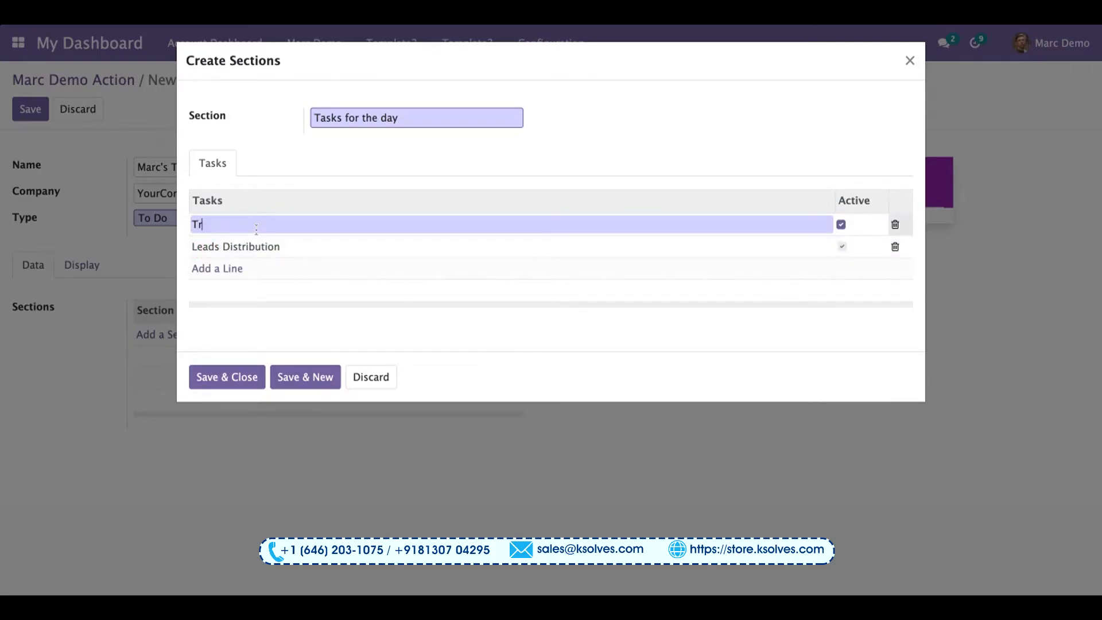
text(aining)
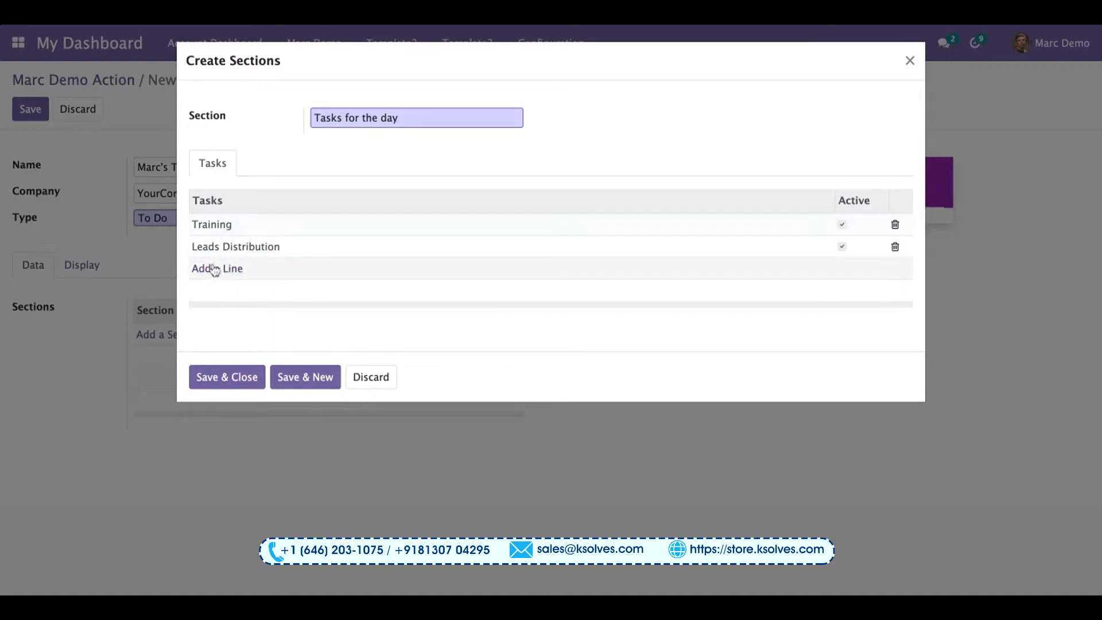
click(217, 268)
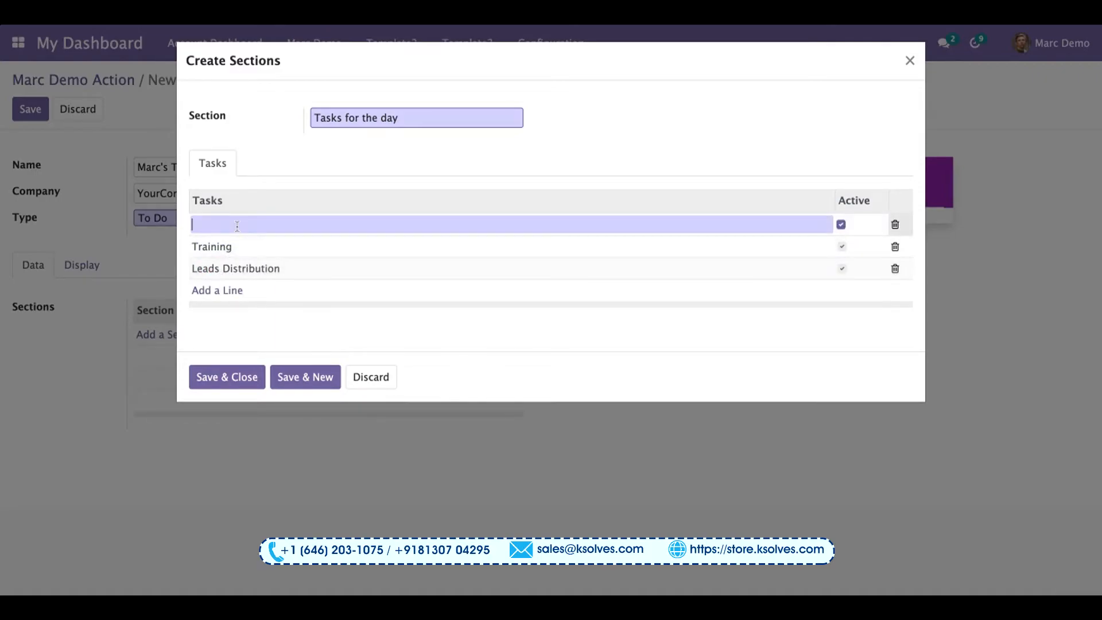
text(Auditing)
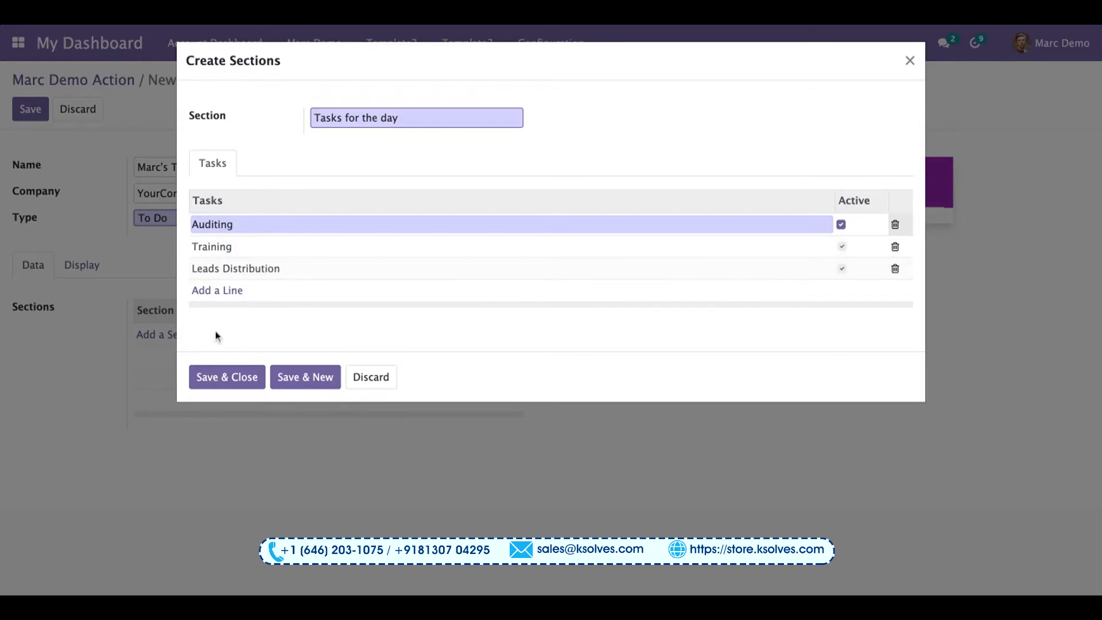
mouse_move(229, 347)
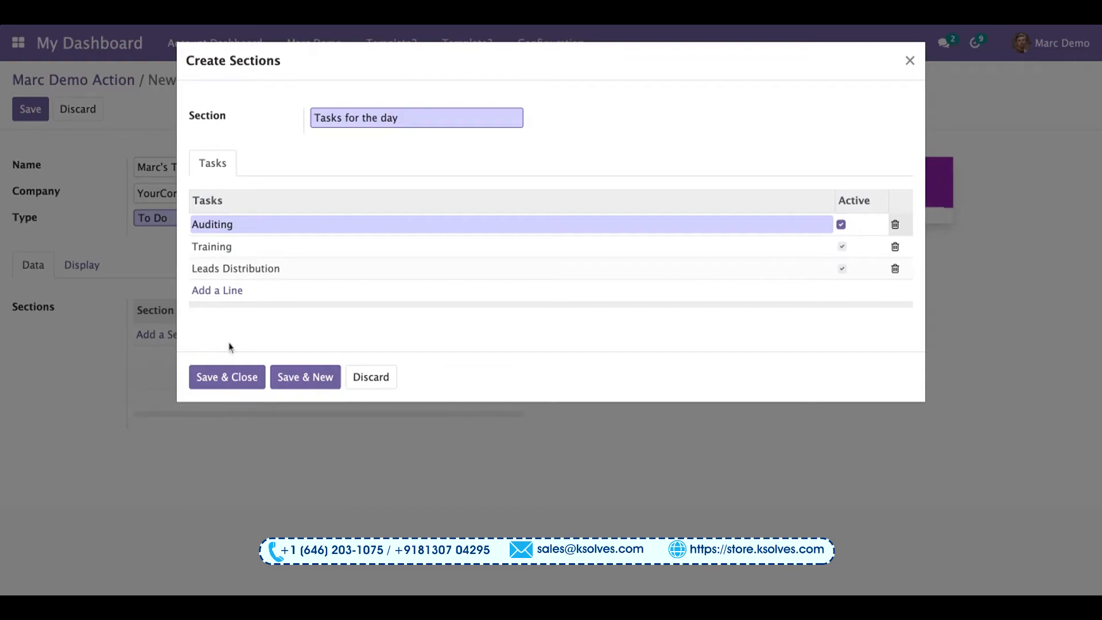
click(226, 376)
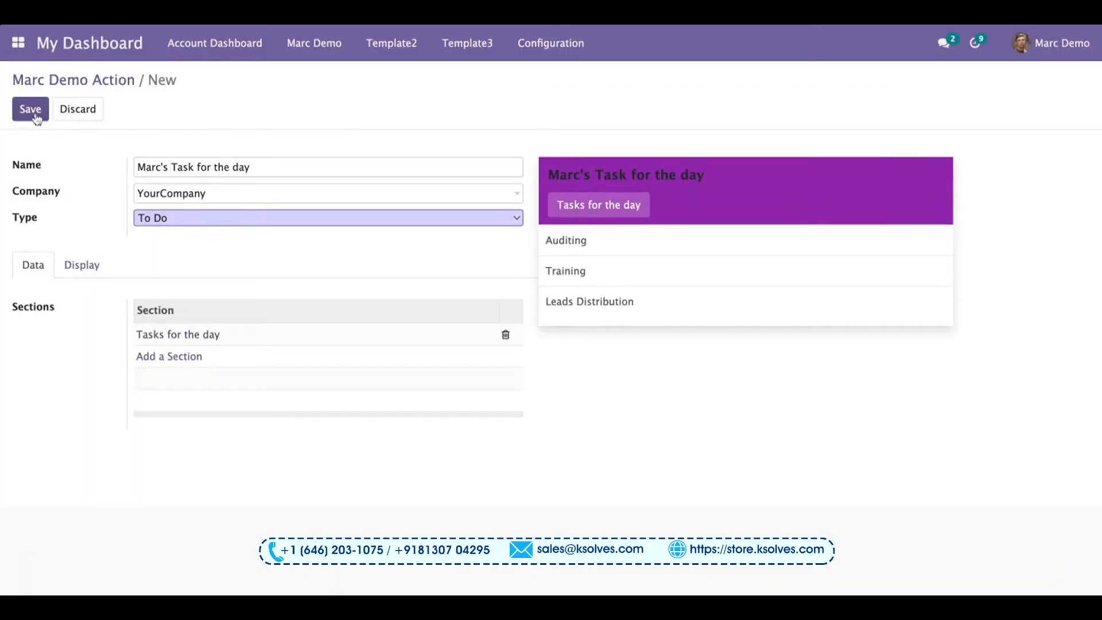
Step: Save the To Do item and check off its tasks on the Marc Demo dashboard
click(30, 109)
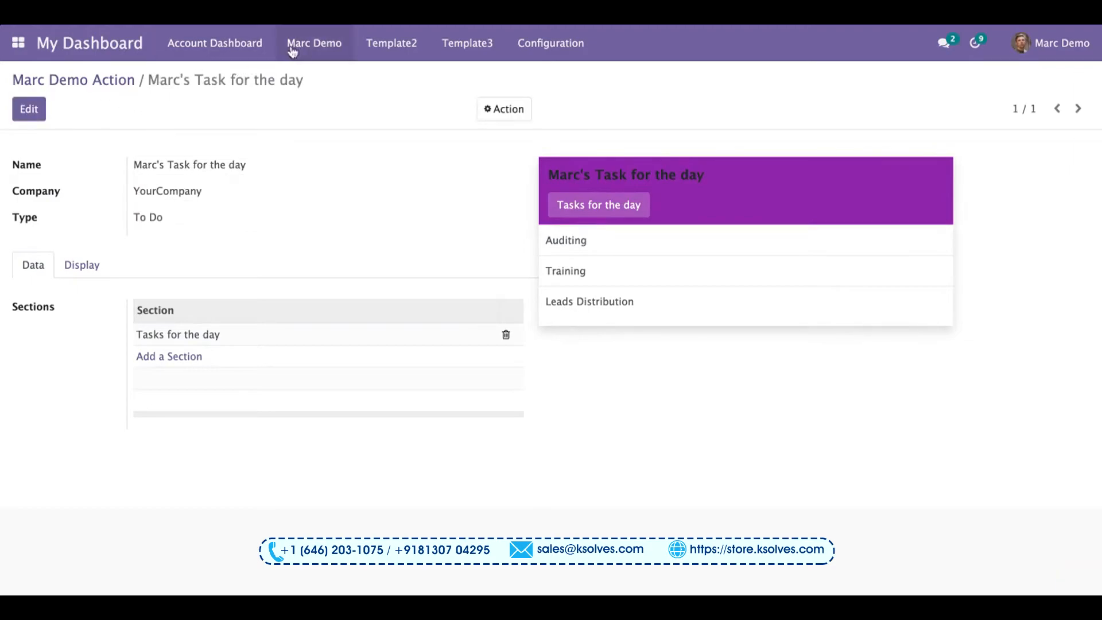
click(313, 43)
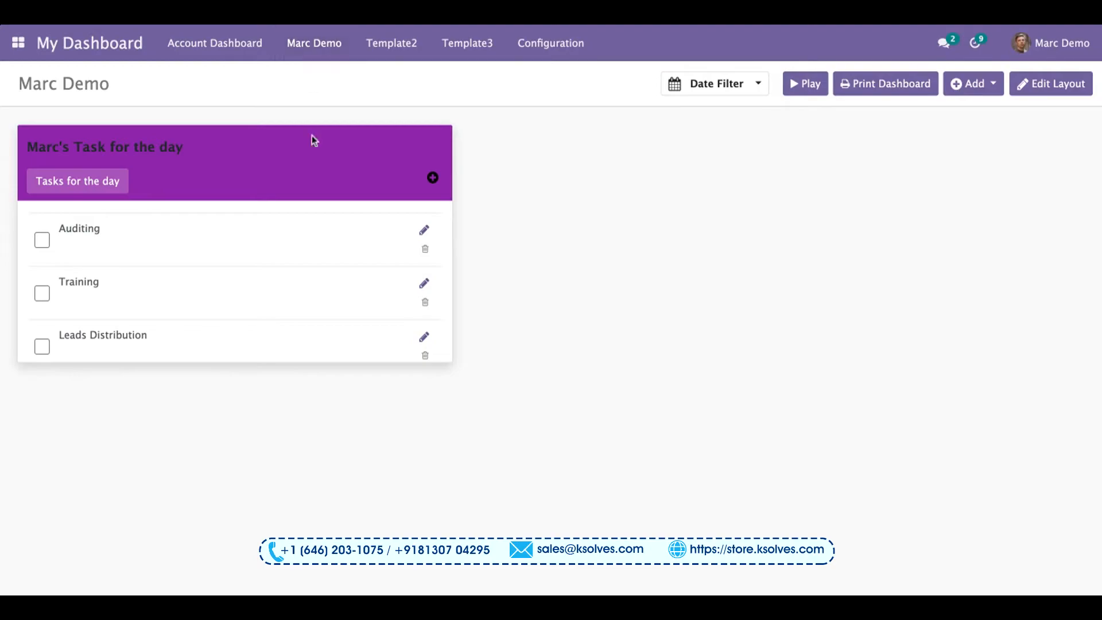
mouse_move(56, 252)
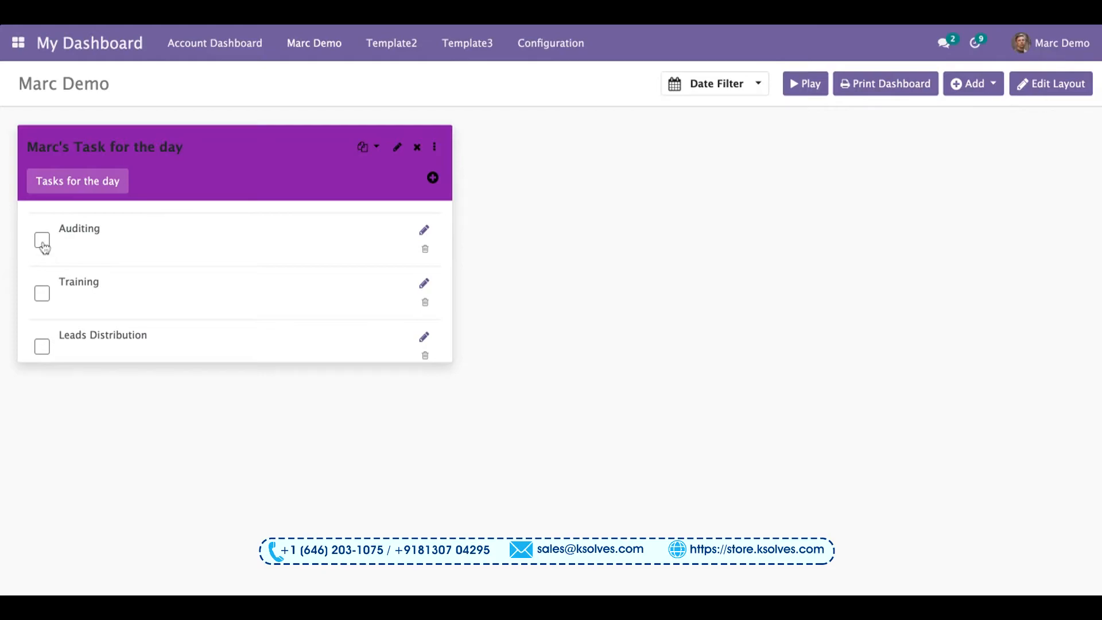
click(41, 240)
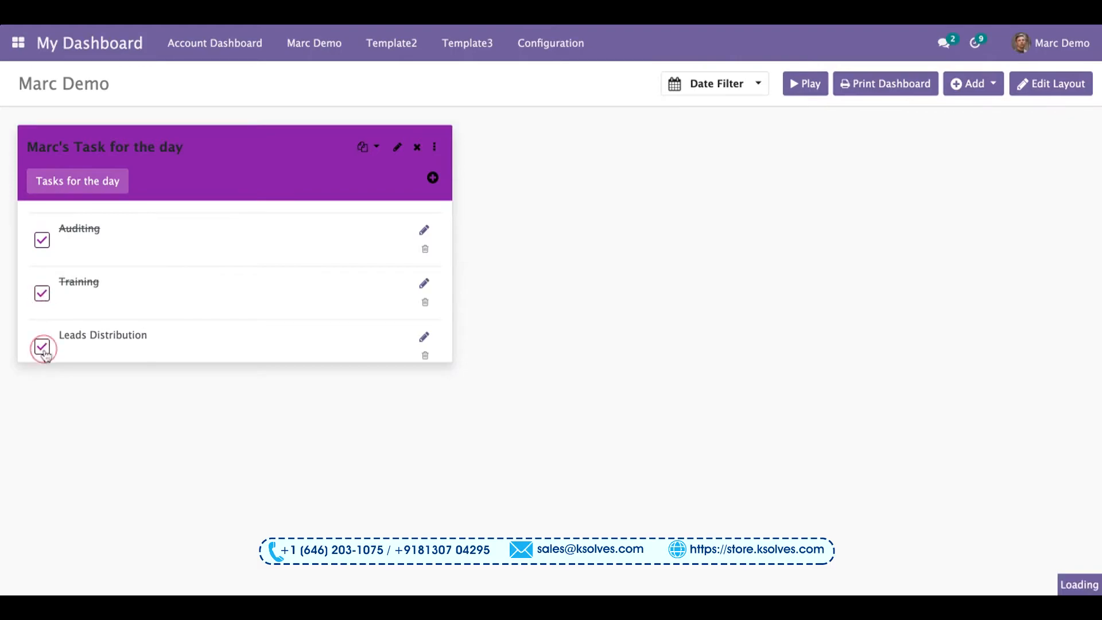
click(41, 346)
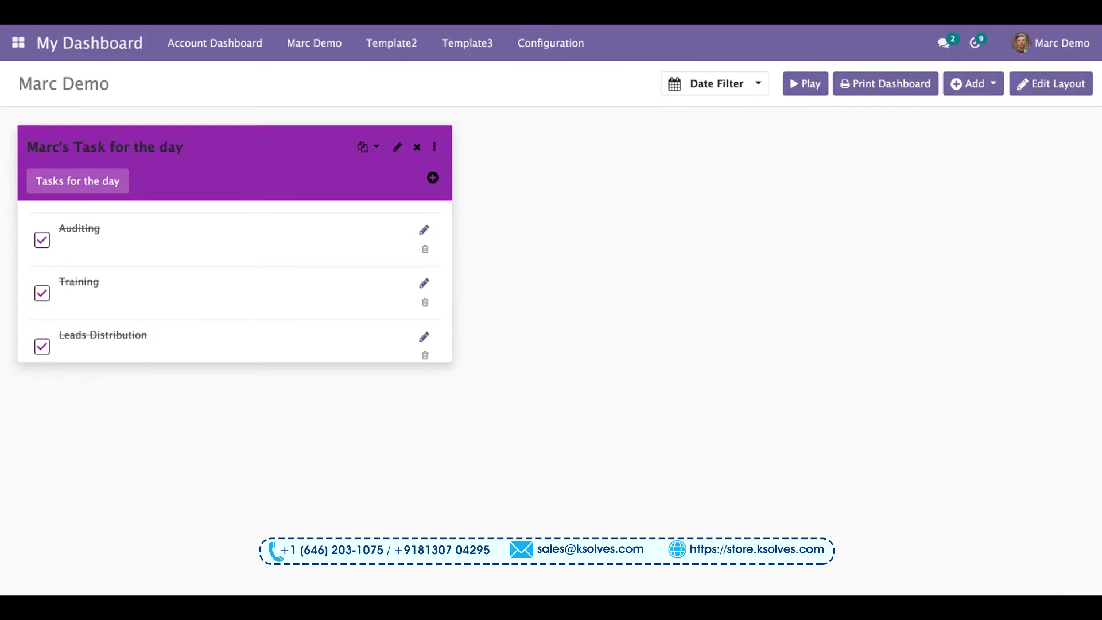
mouse_move(428, 248)
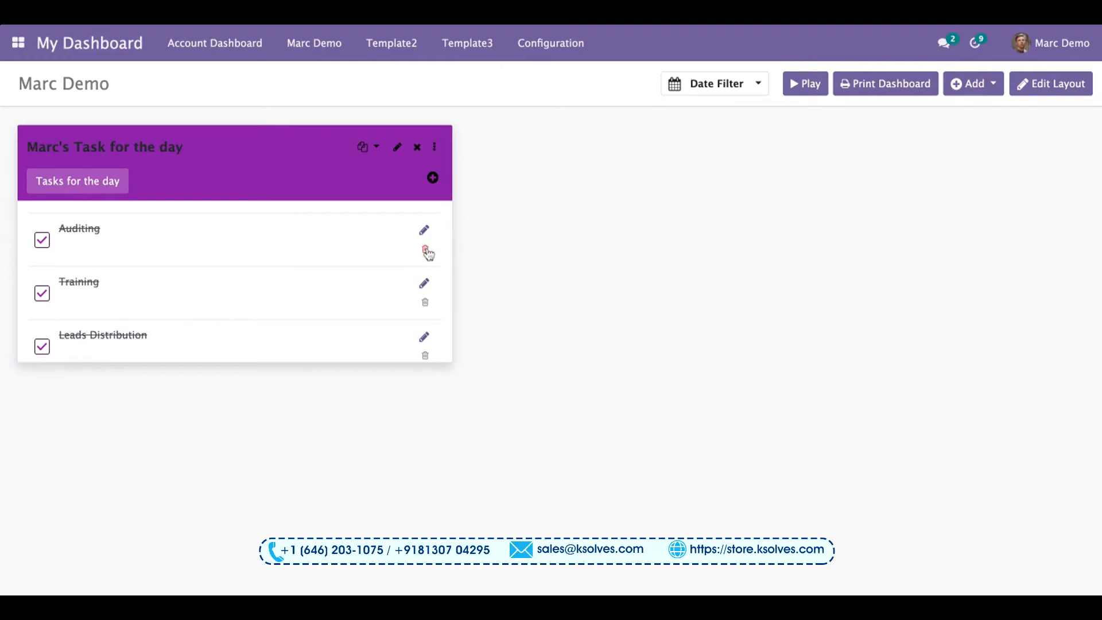
mouse_move(427, 232)
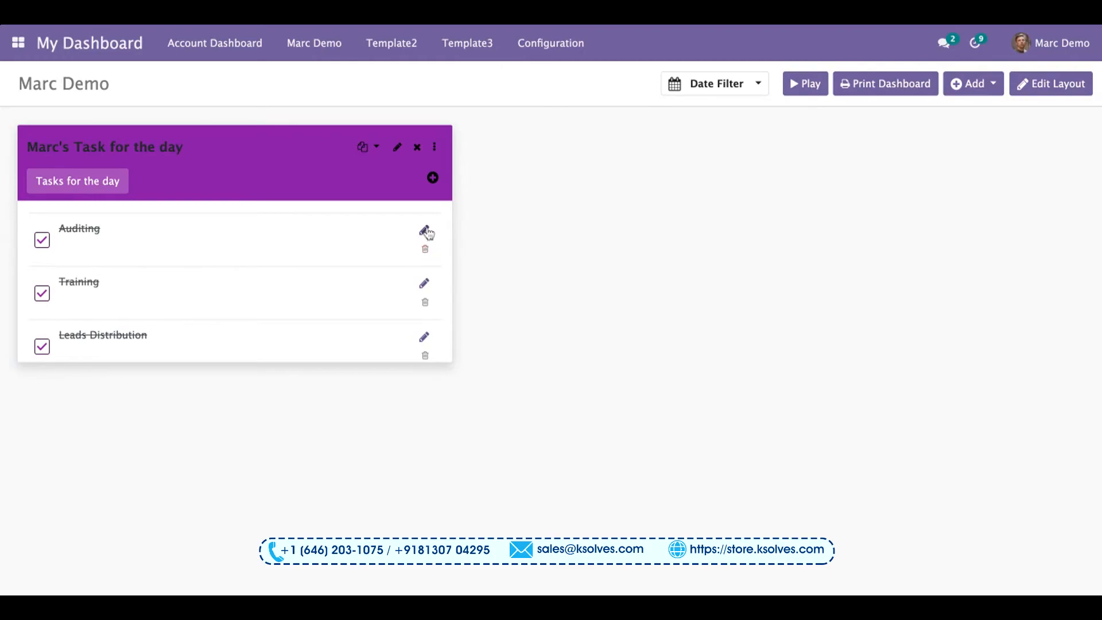
Step: Rename the Auditing task to 'lead status update' and leave it unchecked
click(425, 230)
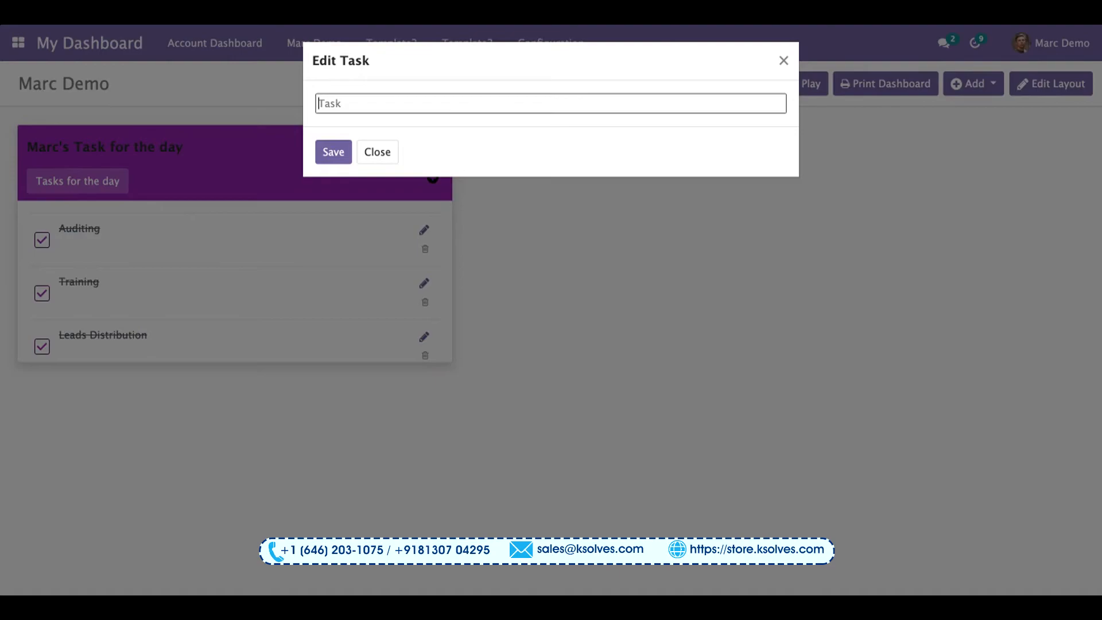
text(lead)
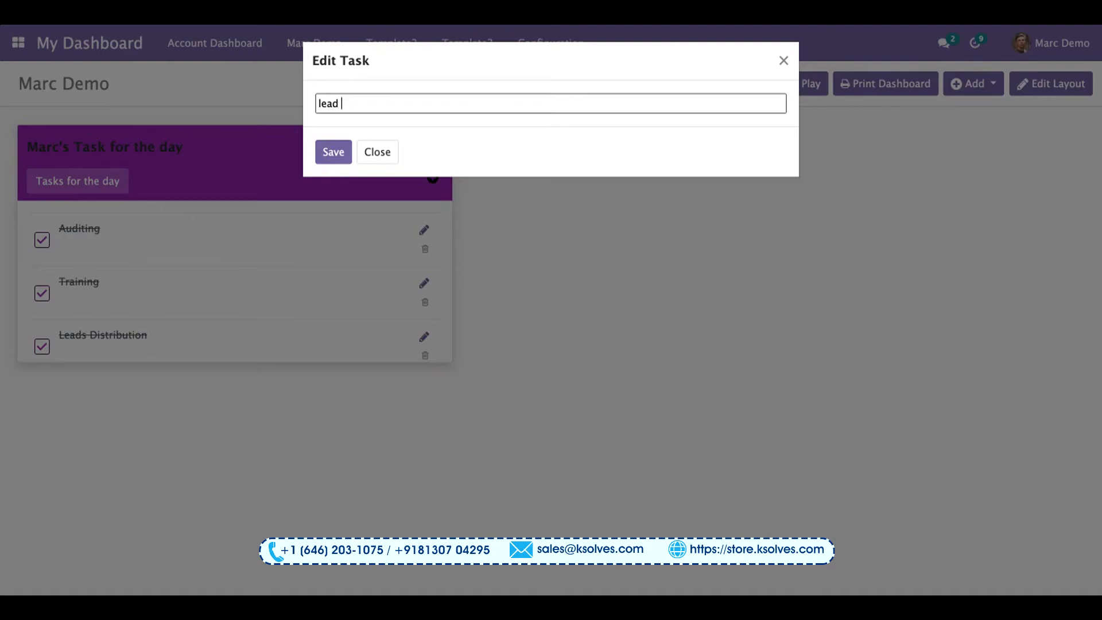
text(status y)
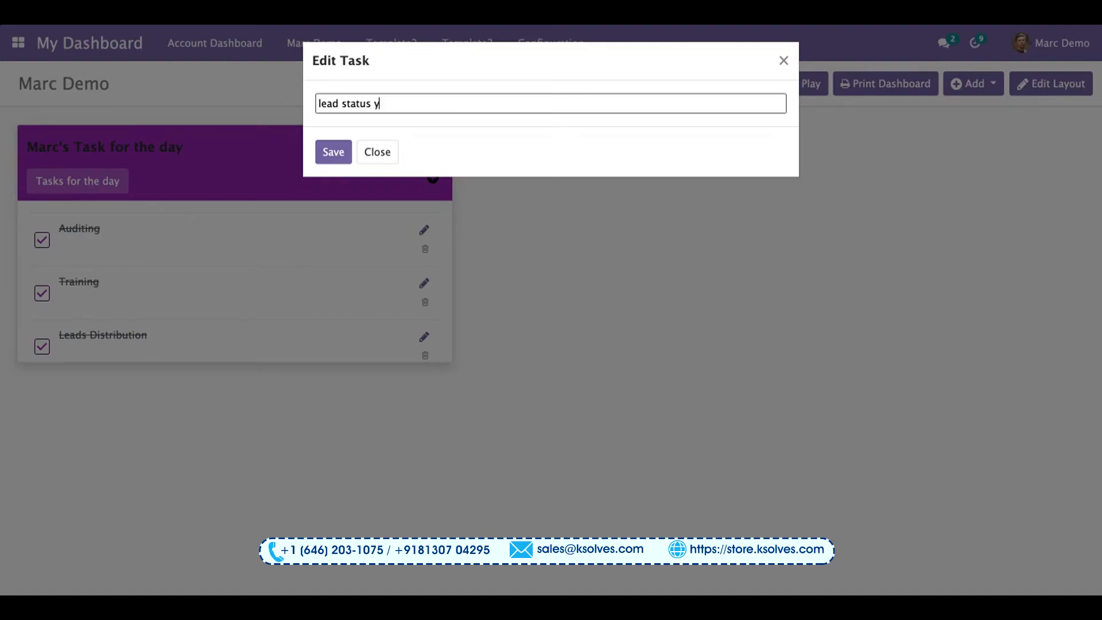
text(update)
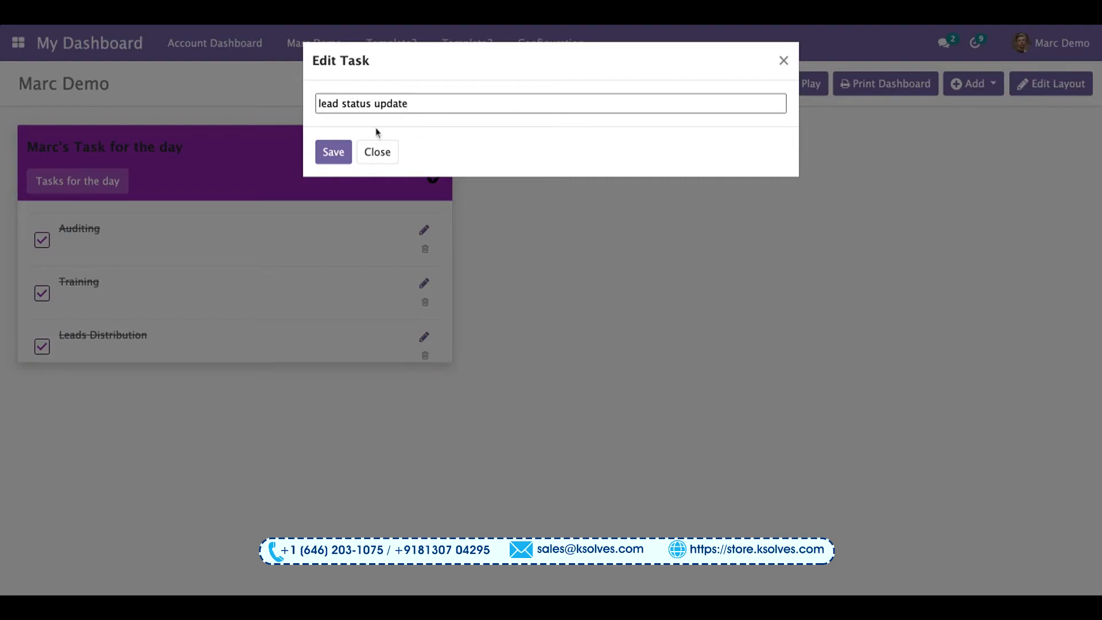
click(333, 151)
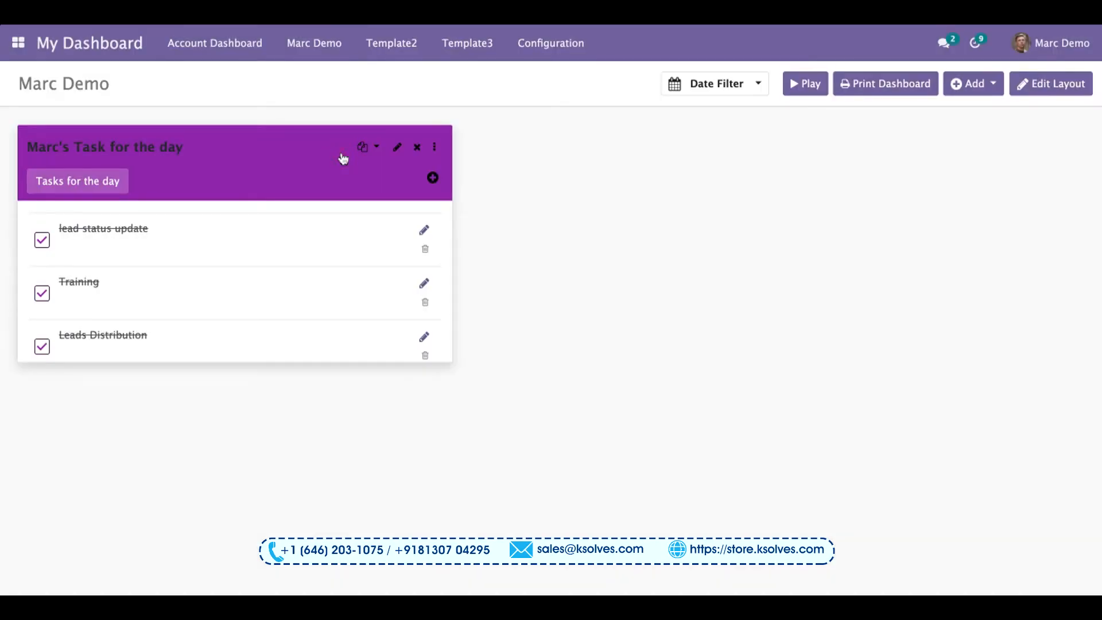
click(41, 240)
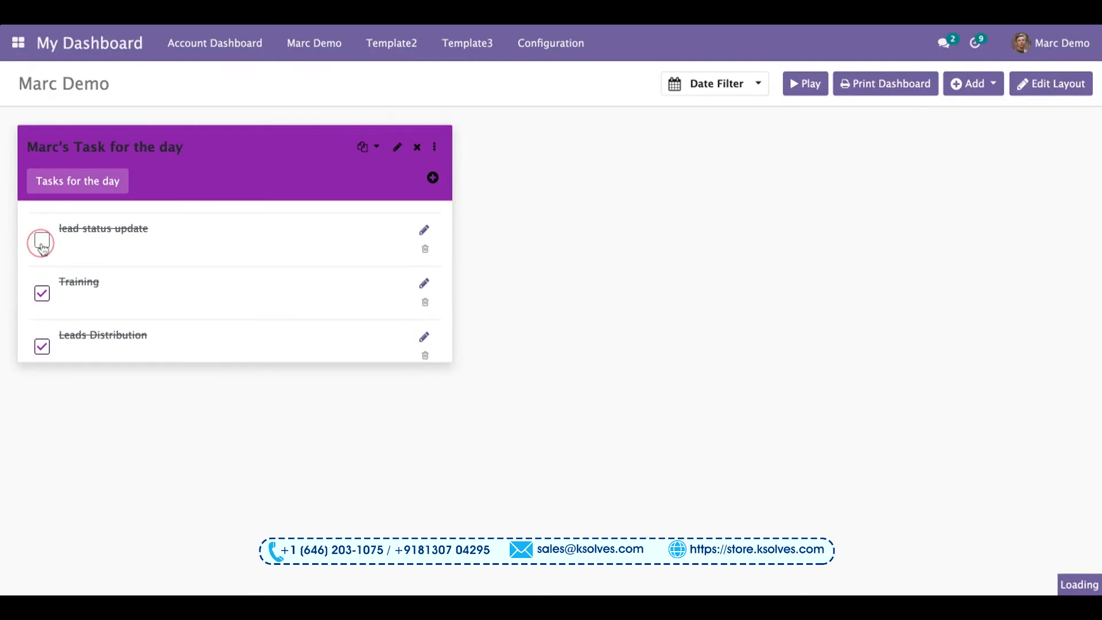
click(41, 239)
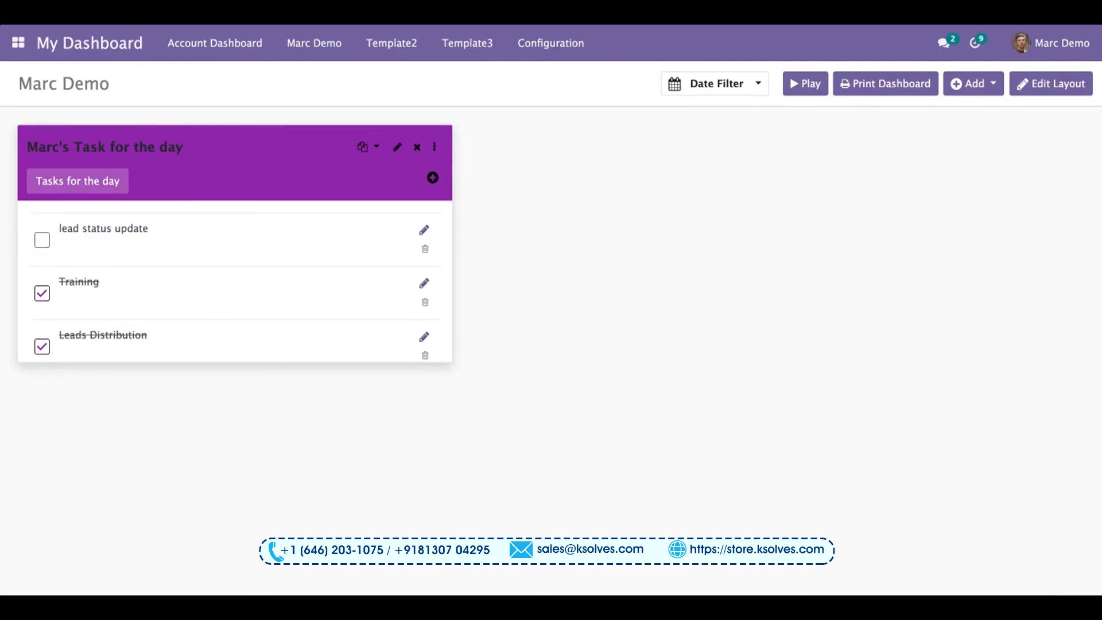